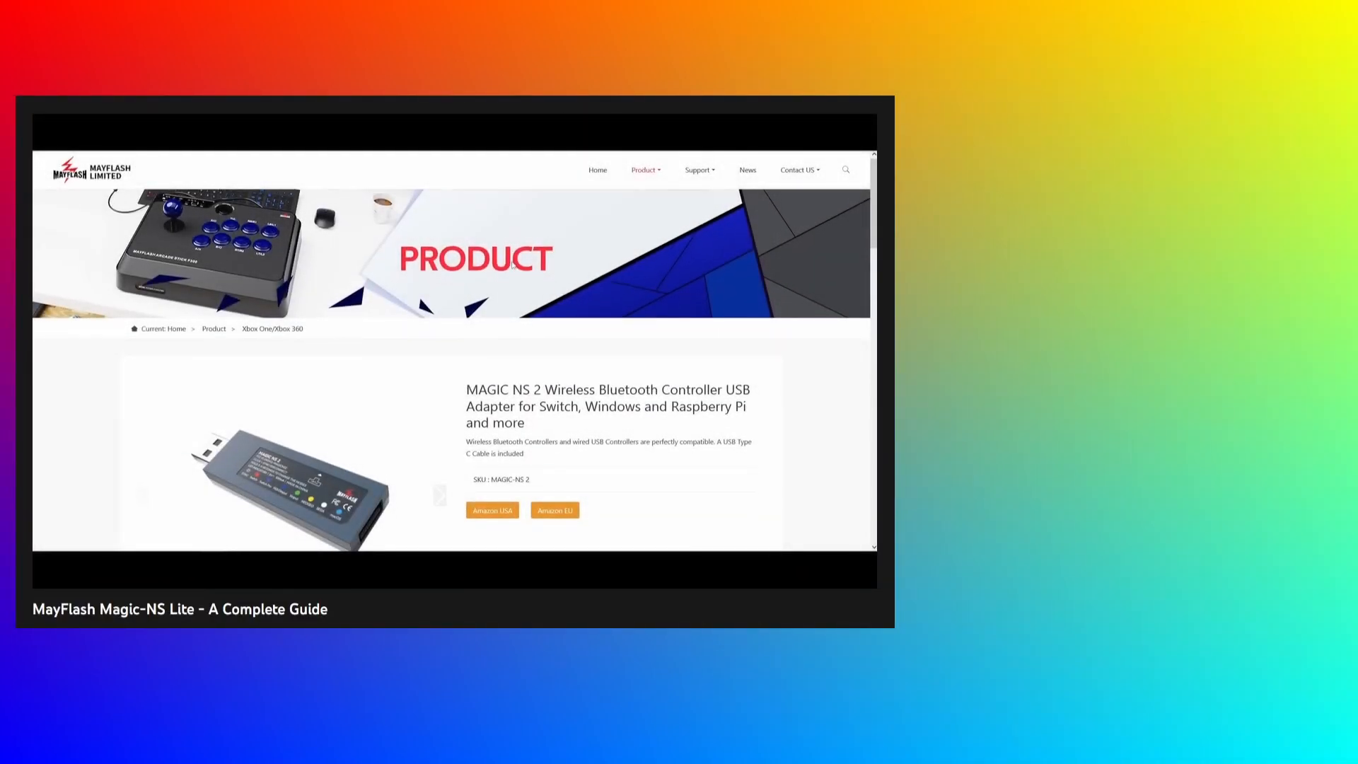
Show the MAGIC NS 2 firmware update history and its download links on the product page.
scroll(down, 3)
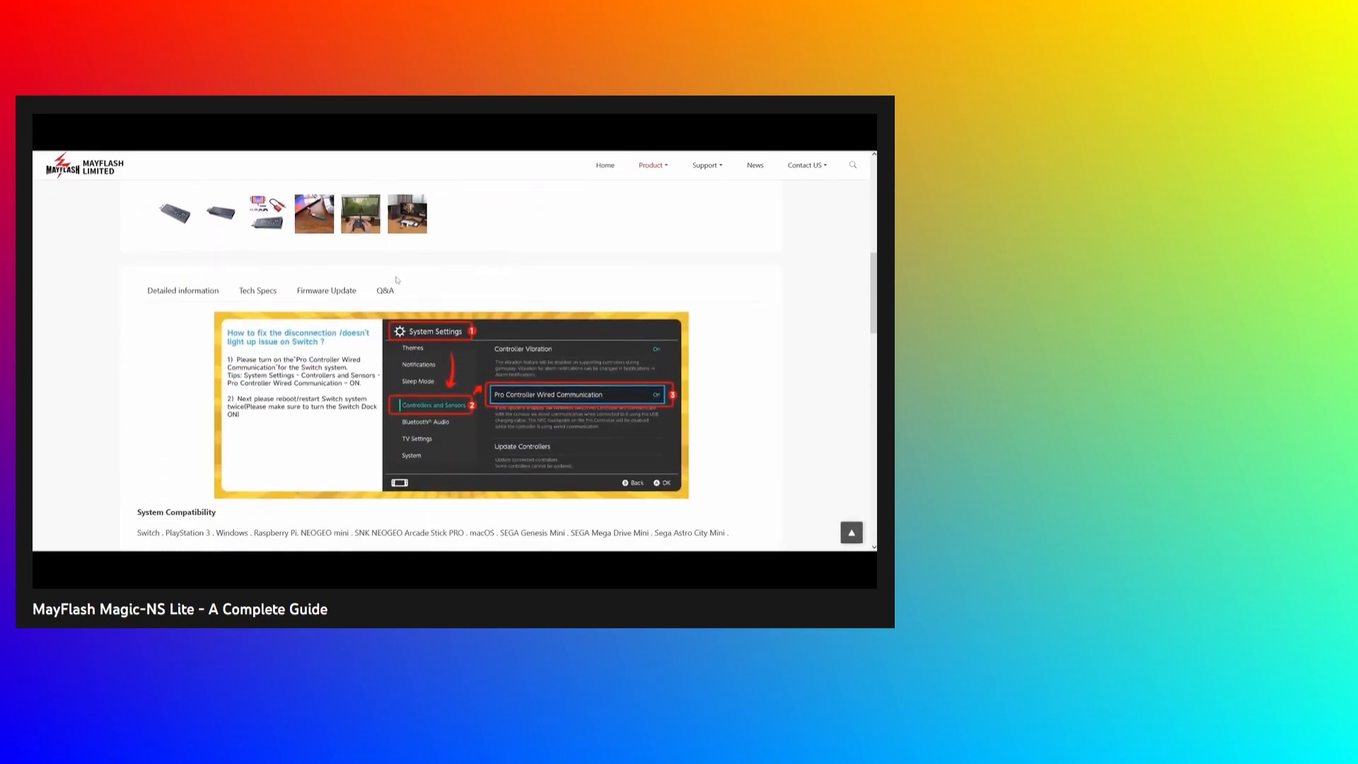
click(327, 290)
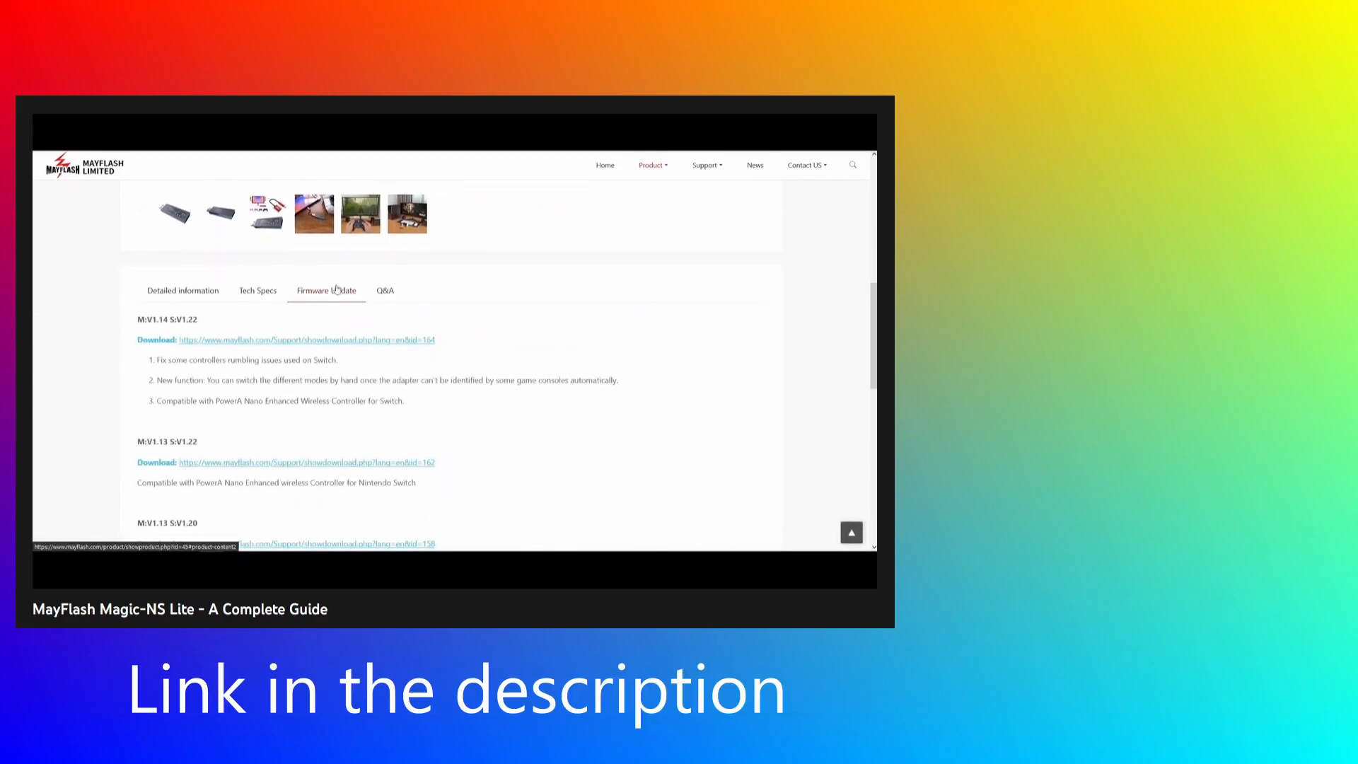
scroll(down, 3)
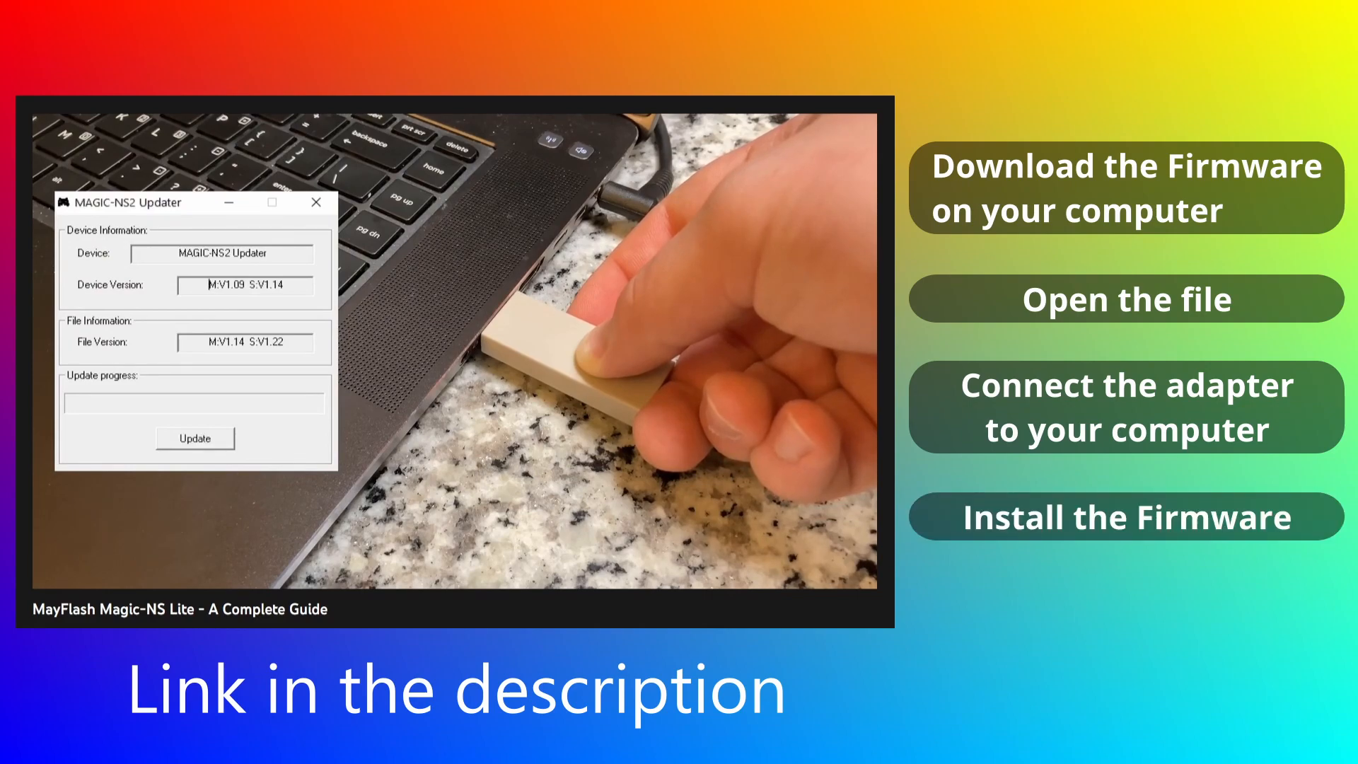
Flash the M:V1.14 S:V1.22 firmware onto the adapter until 'Update OK' appears.
click(195, 438)
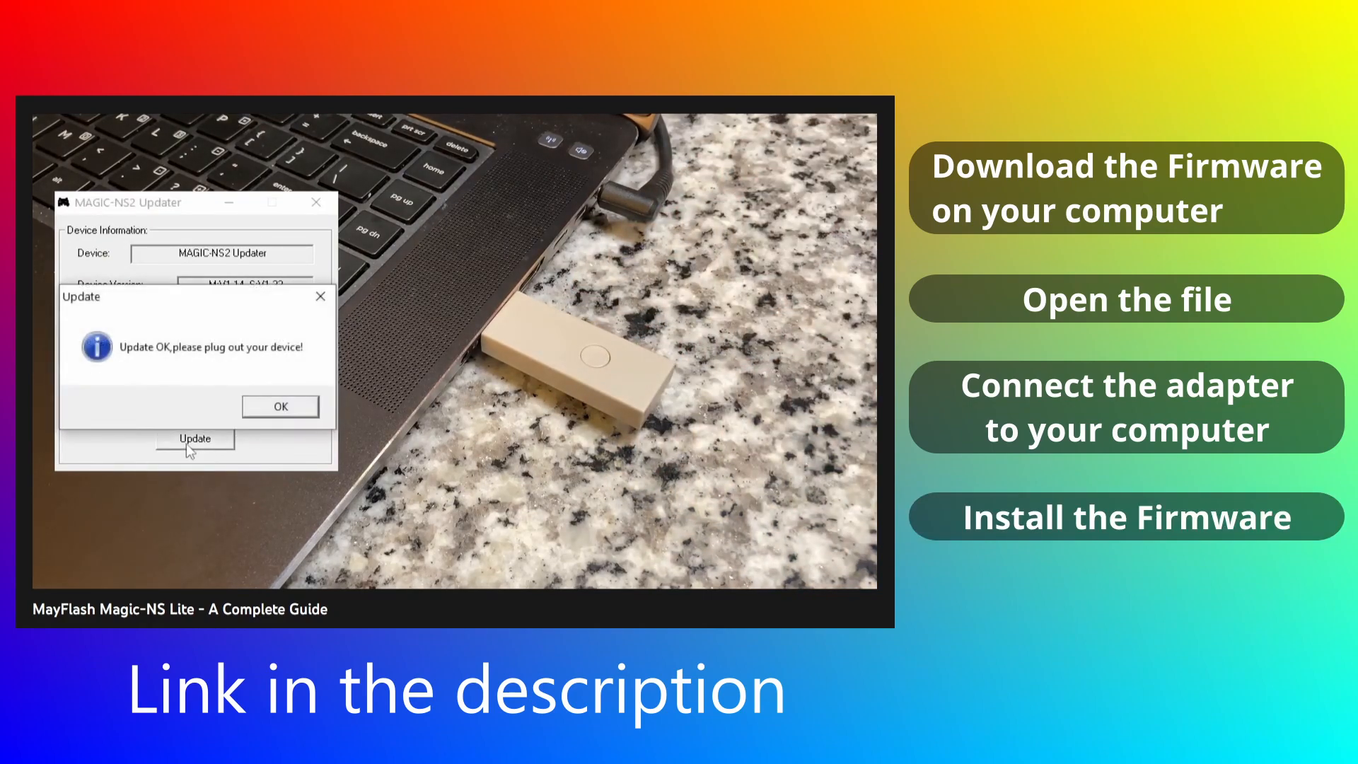